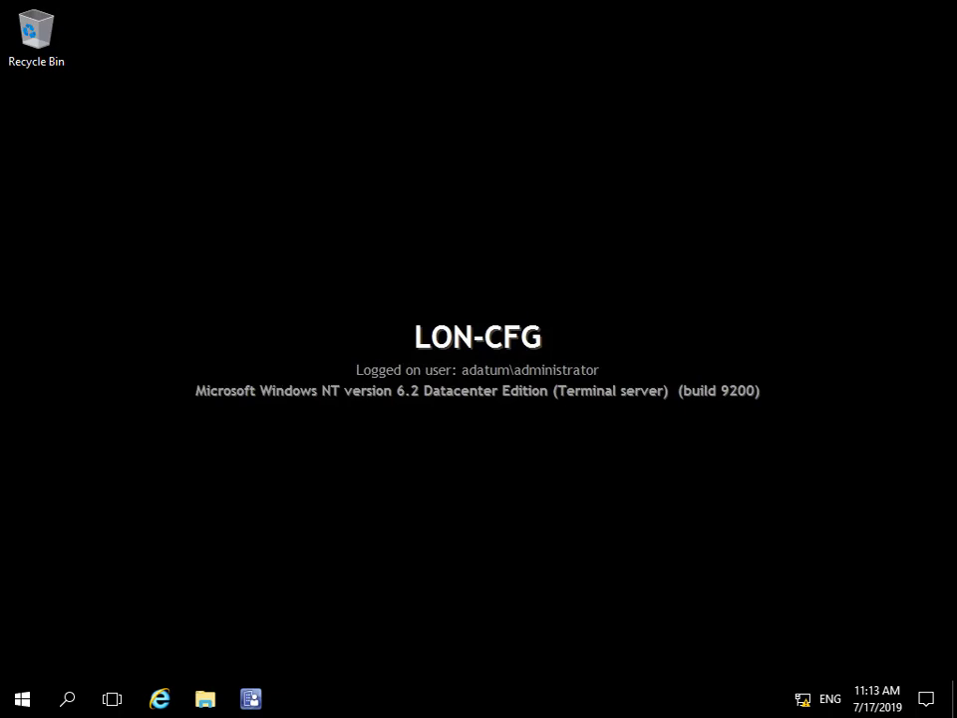
mouse_move(686, 488)
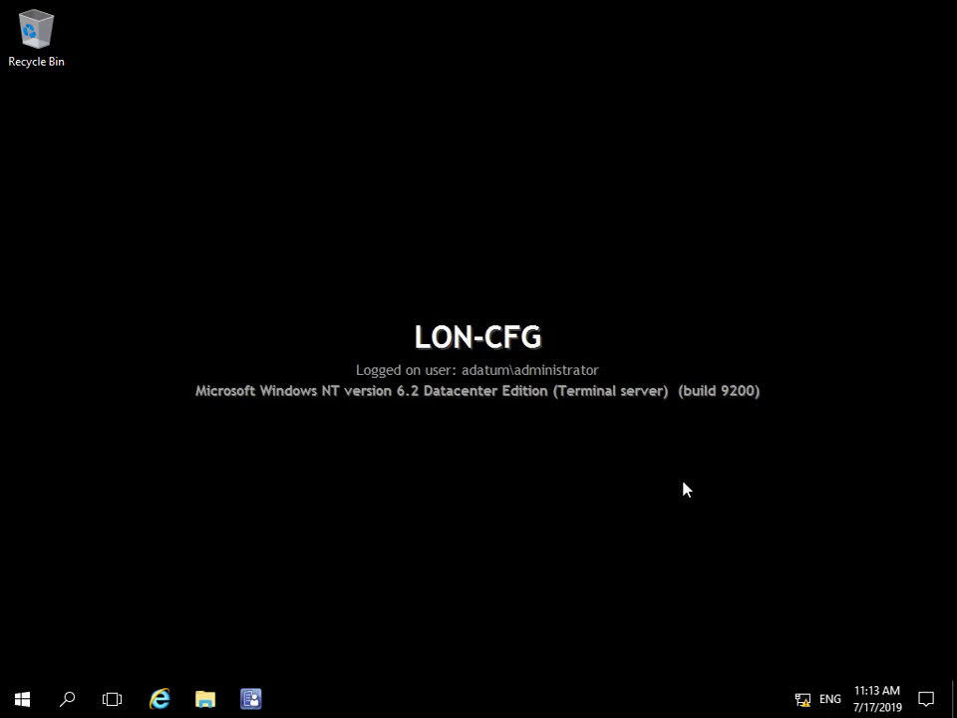
mouse_move(501, 480)
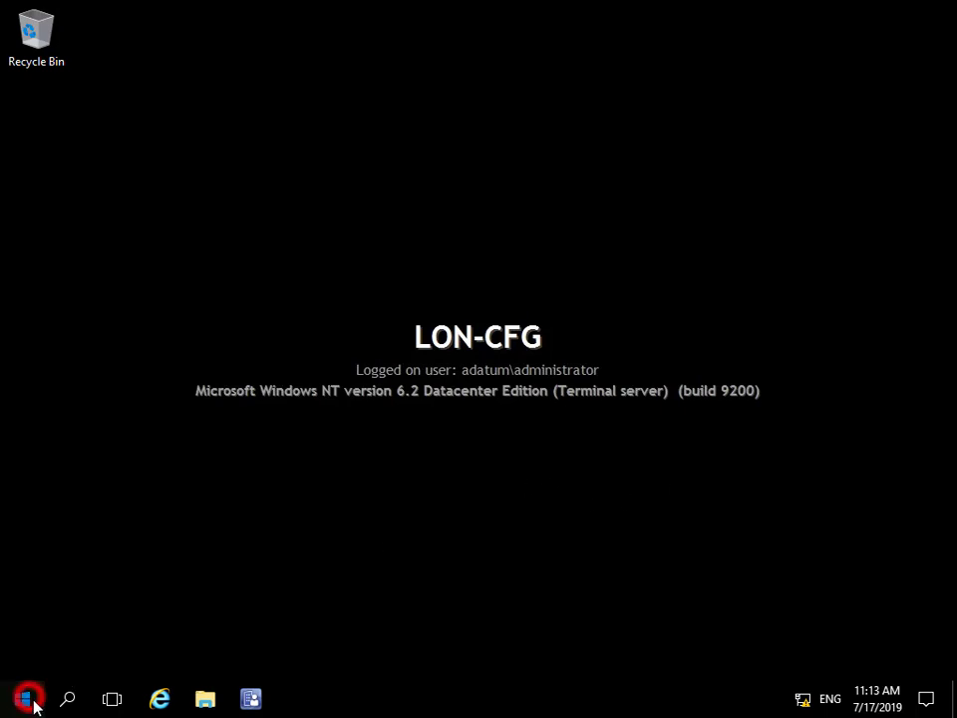
Step: Search 'co' from Start, open Control Panel's System and Security page, and choose Configuration Manager
click(22, 698)
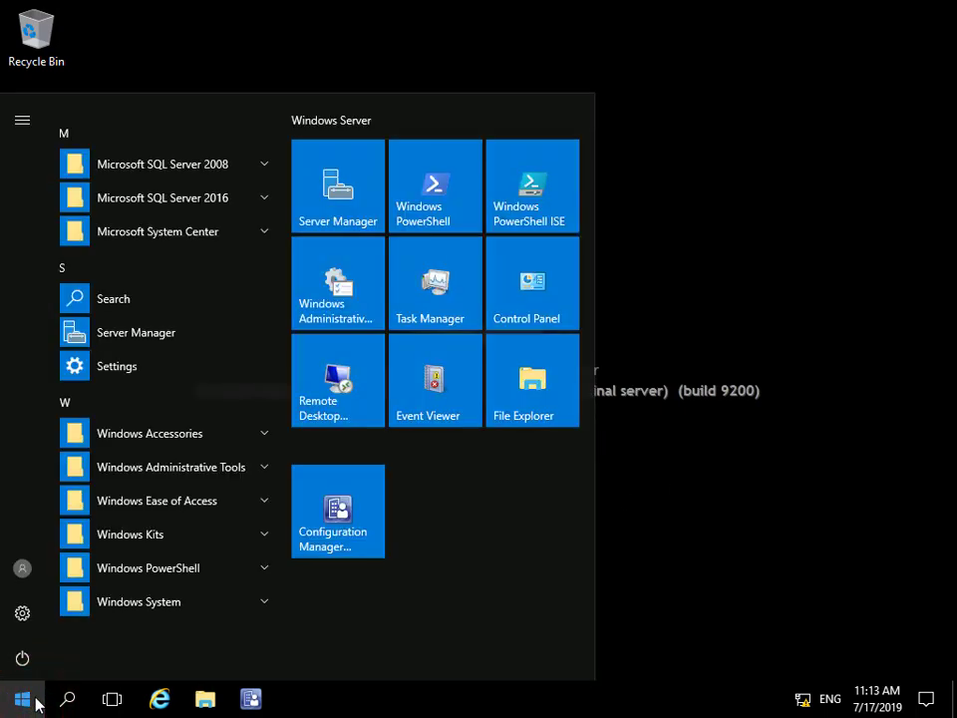
text(co)
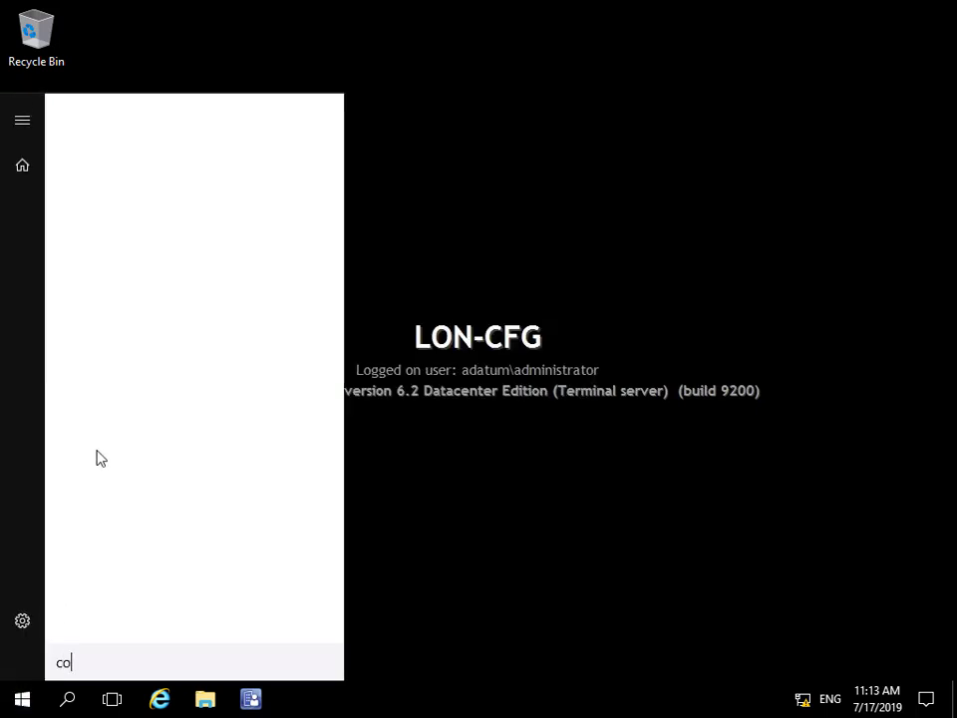
click(155, 169)
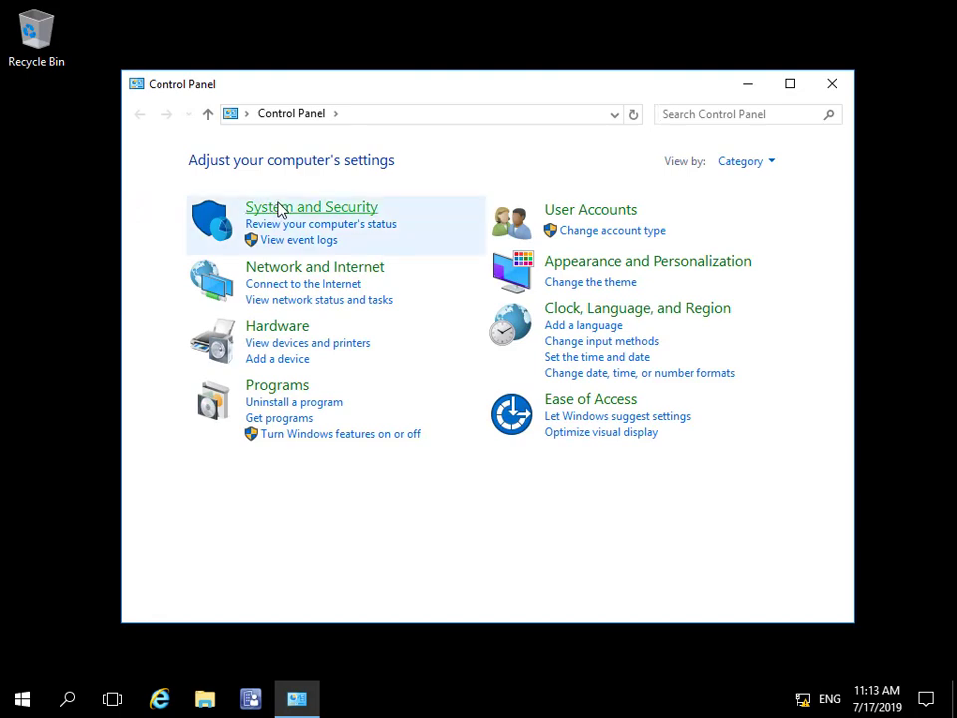
click(311, 207)
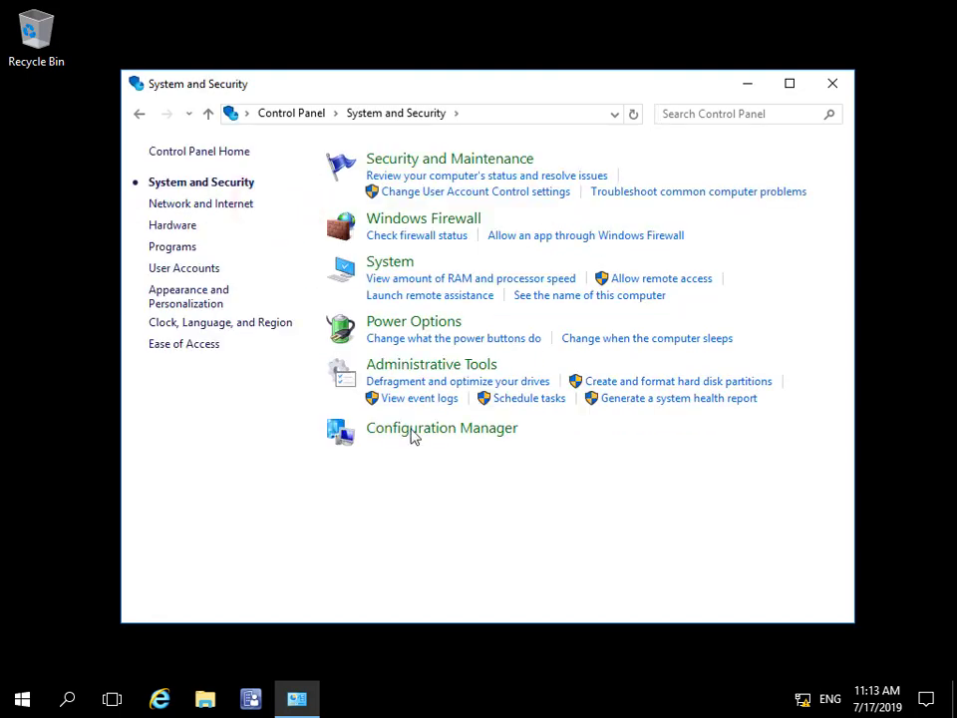
click(441, 427)
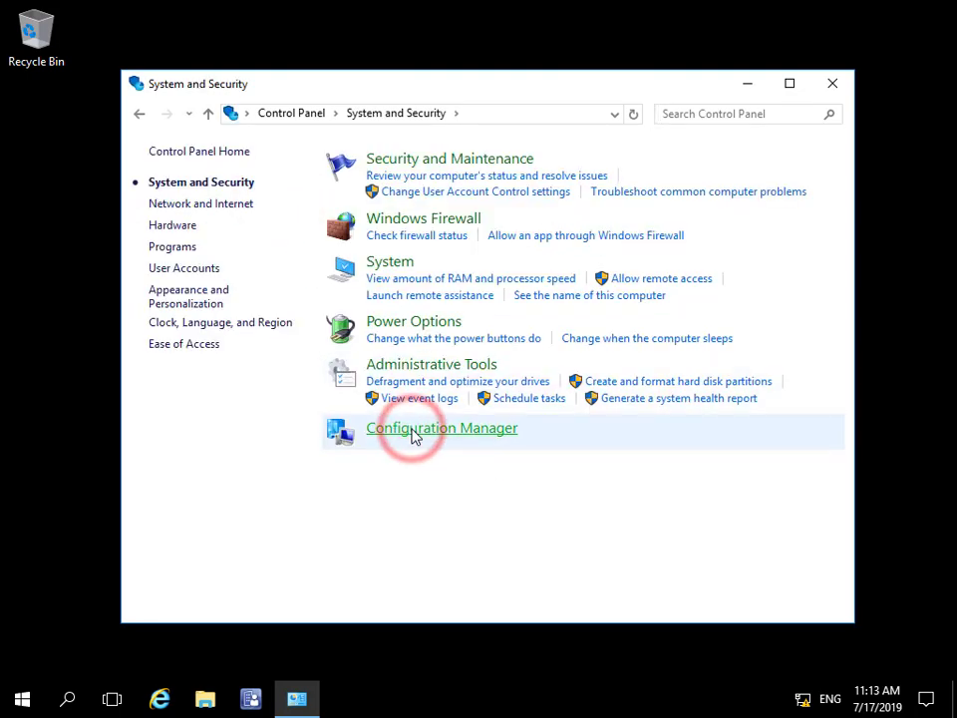
Step: Open Configuration Manager Properties to view the General tab's site code and version
click(441, 426)
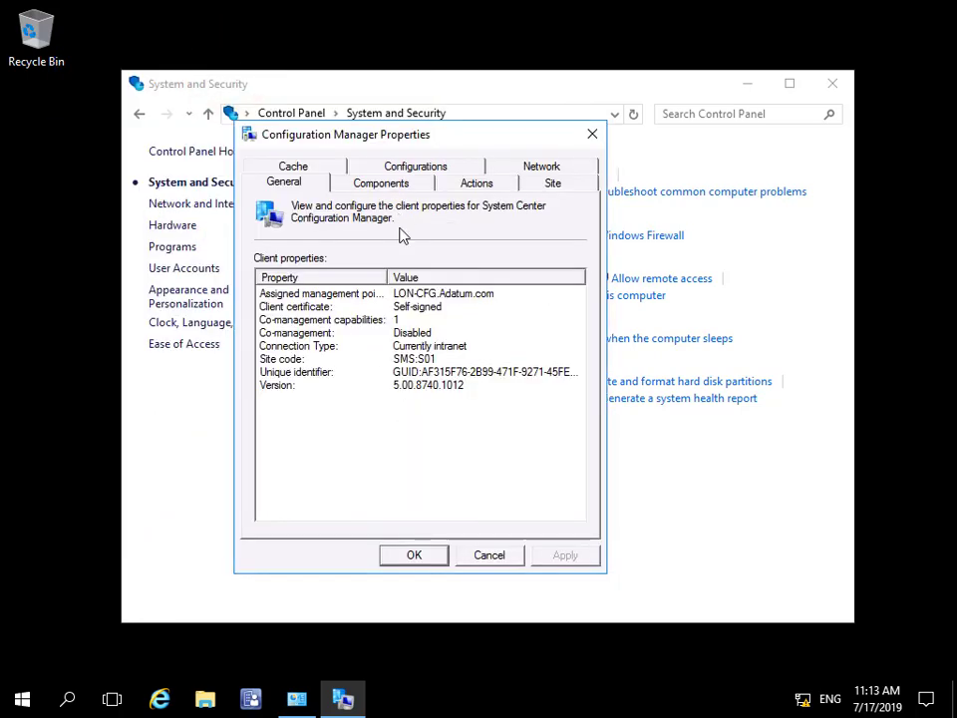
mouse_move(304, 196)
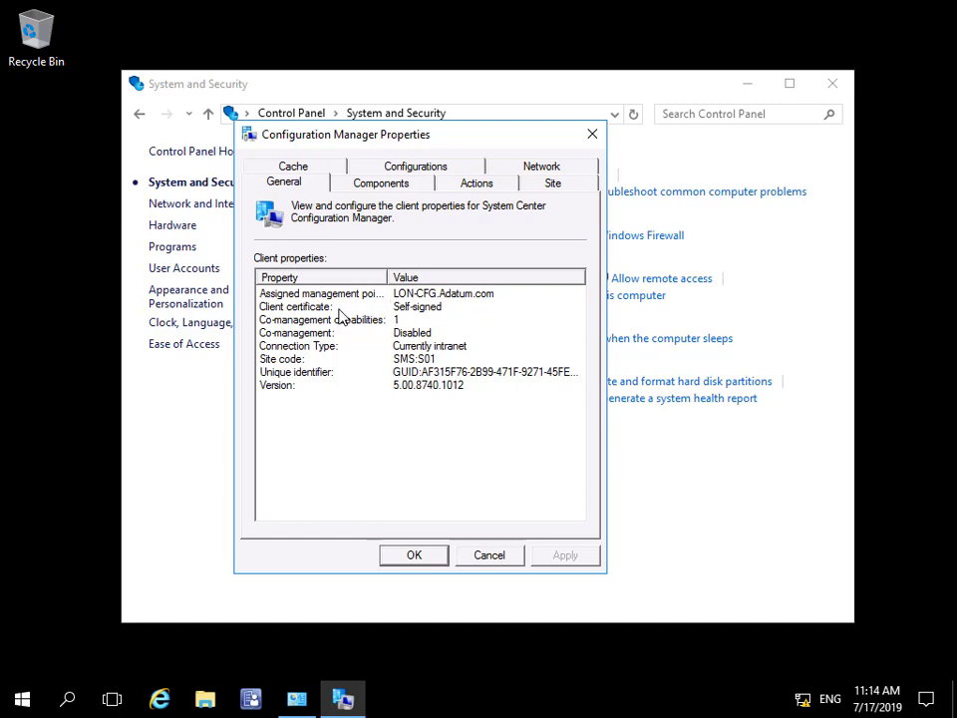
mouse_move(392, 321)
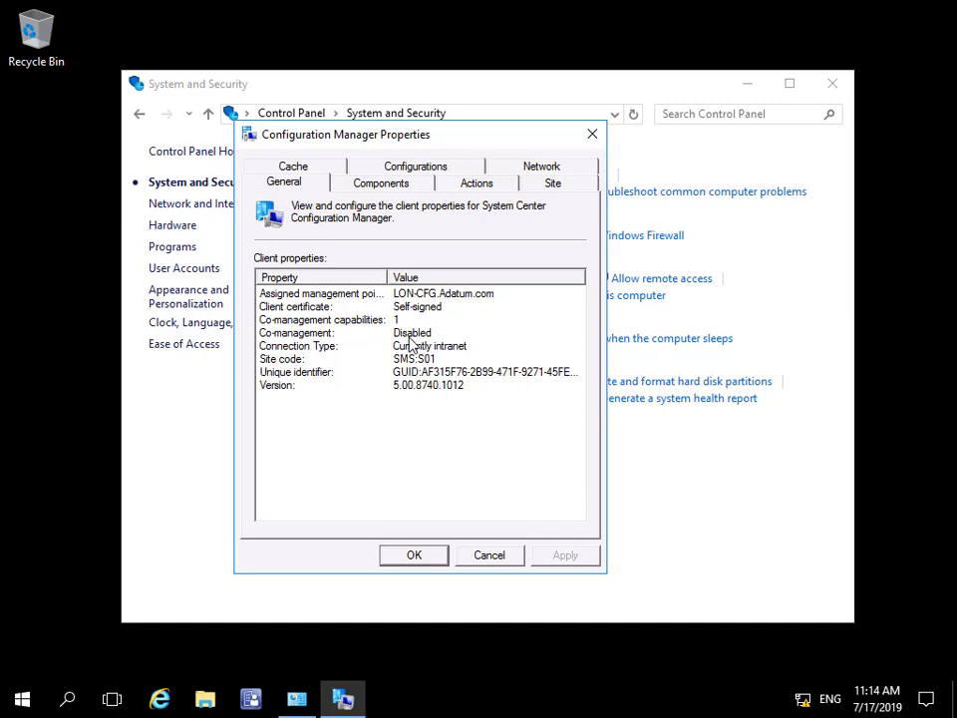
mouse_move(392, 346)
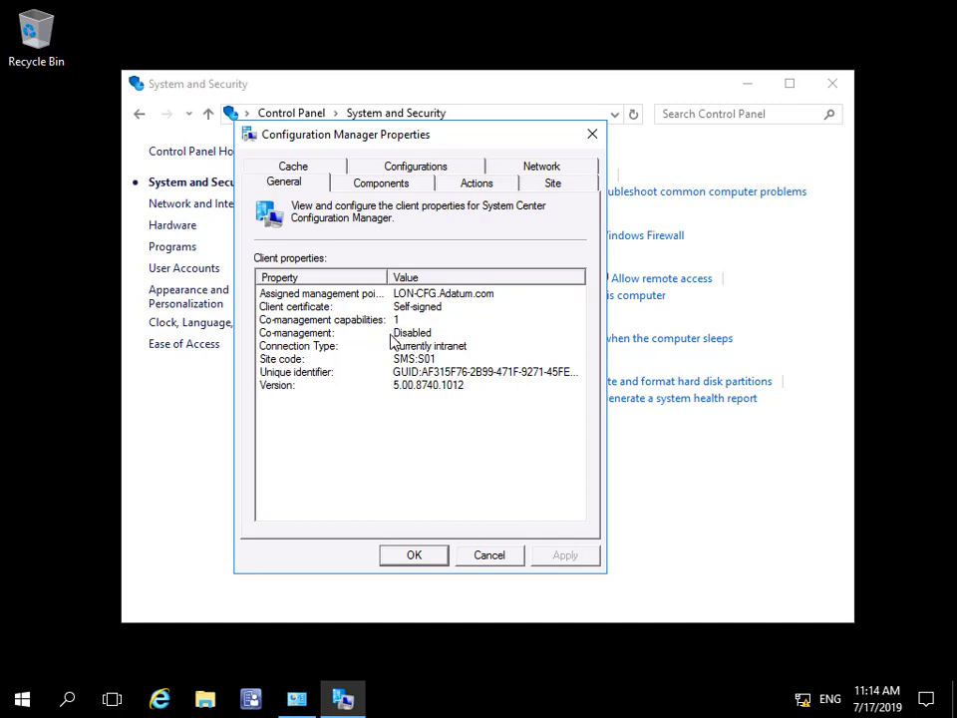
mouse_move(332, 366)
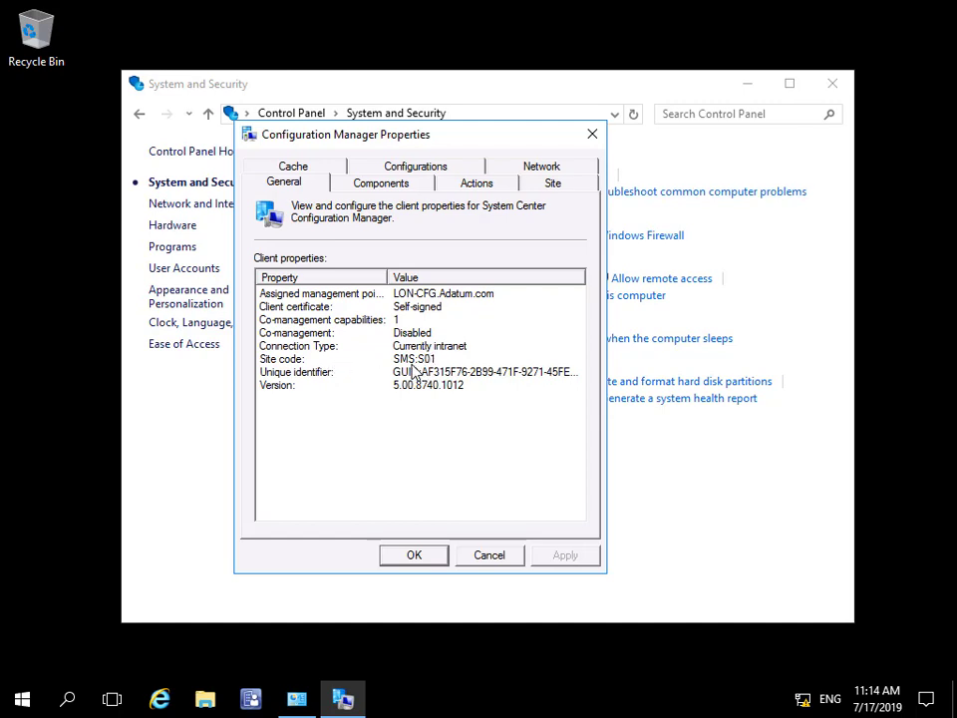
mouse_move(377, 210)
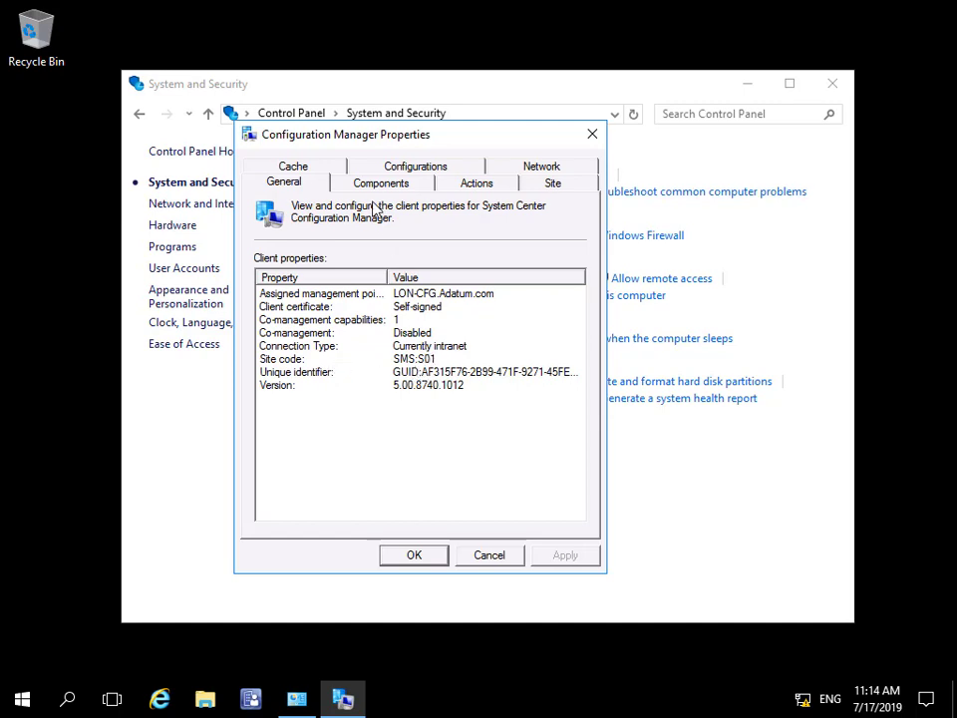
Step: Show the Components tab listing component versions and Installed, Enabled or Disabled statuses
click(380, 183)
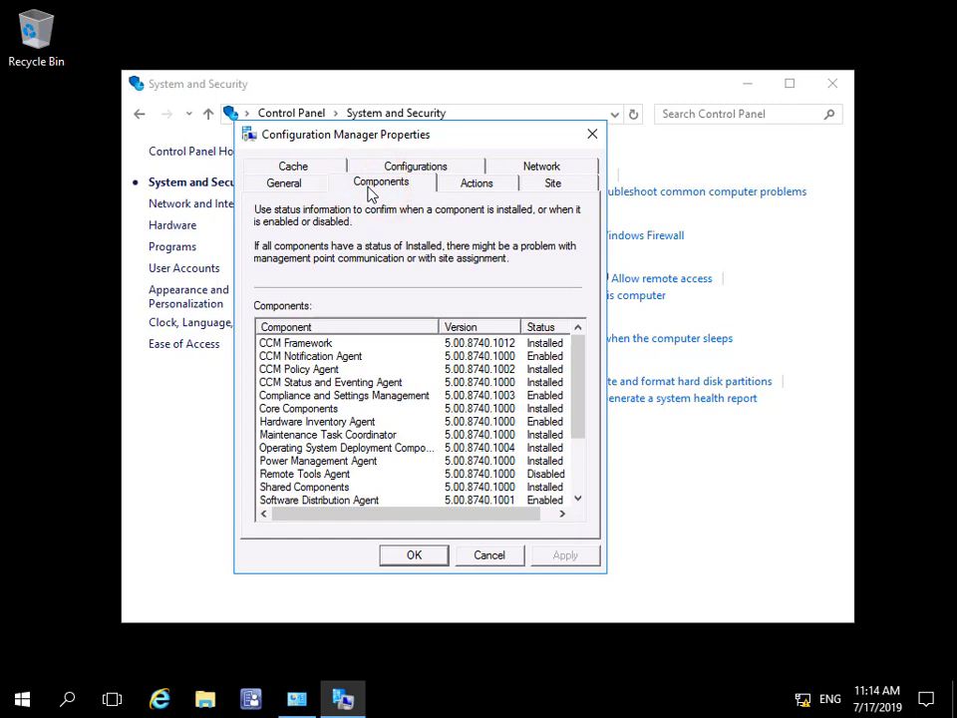
mouse_move(376, 395)
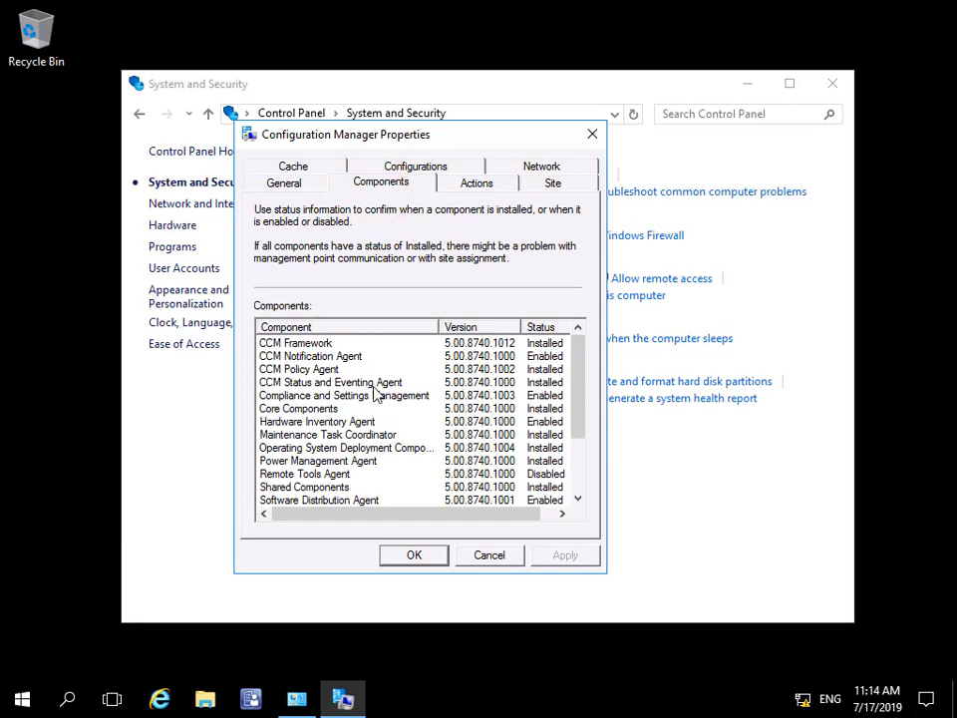
mouse_move(359, 397)
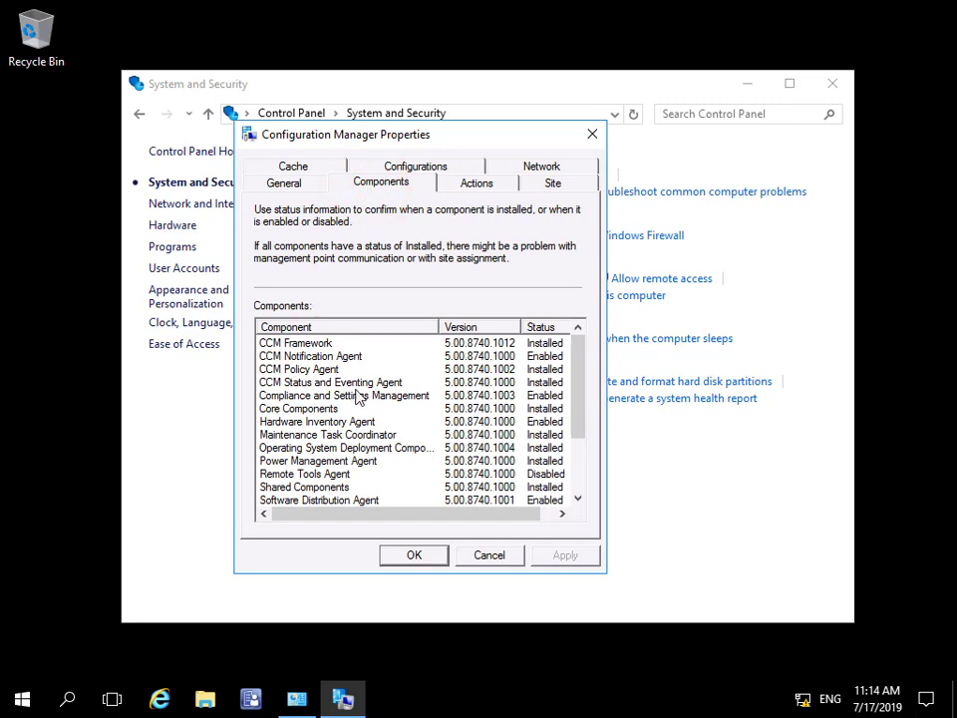
mouse_move(376, 412)
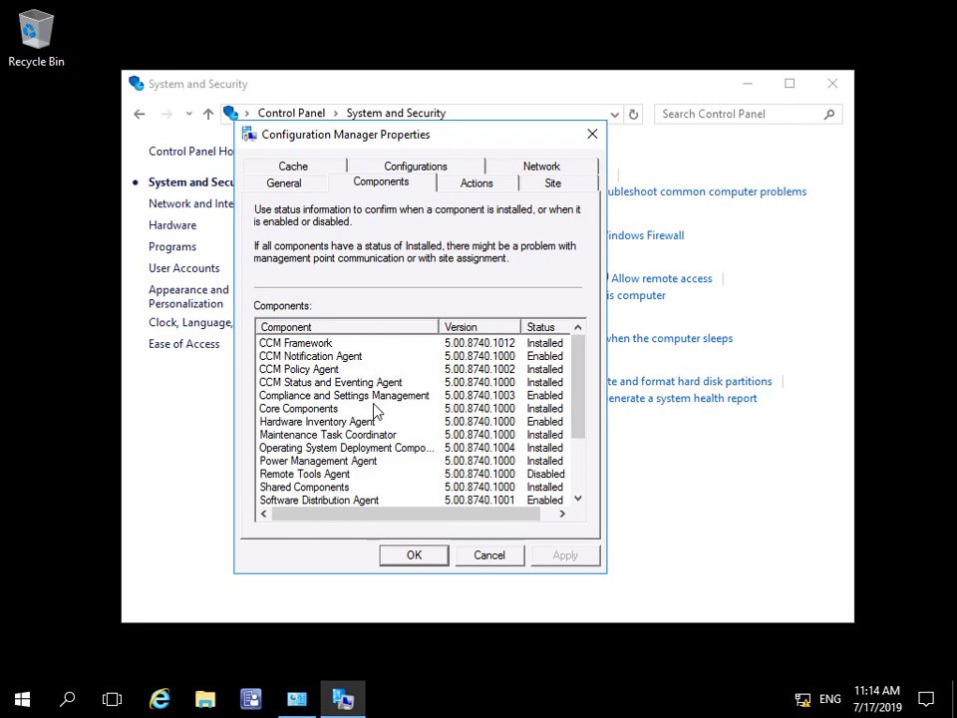
mouse_move(371, 411)
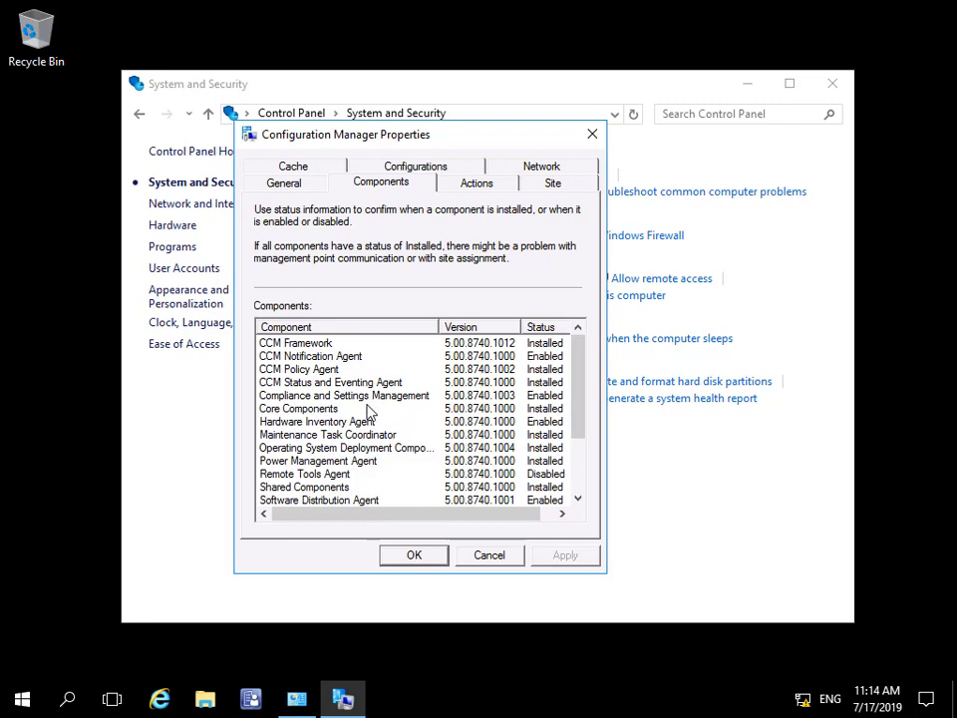
mouse_move(541, 357)
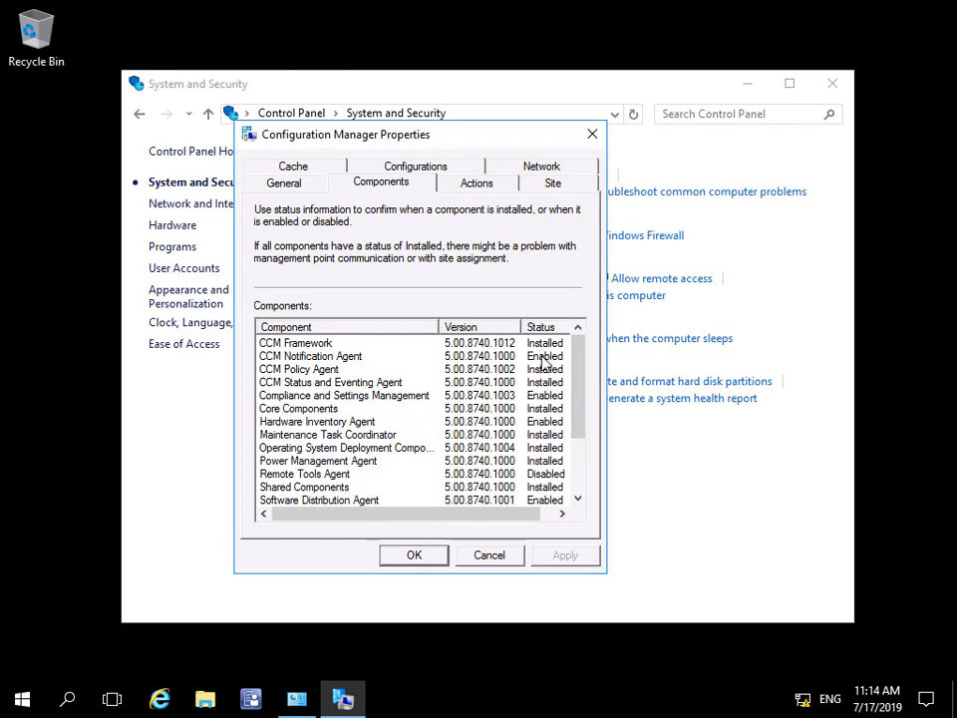
Step: Run the Machine Policy Retrieval & Evaluation Cycle now, then view the Site tab with site code S01
click(476, 182)
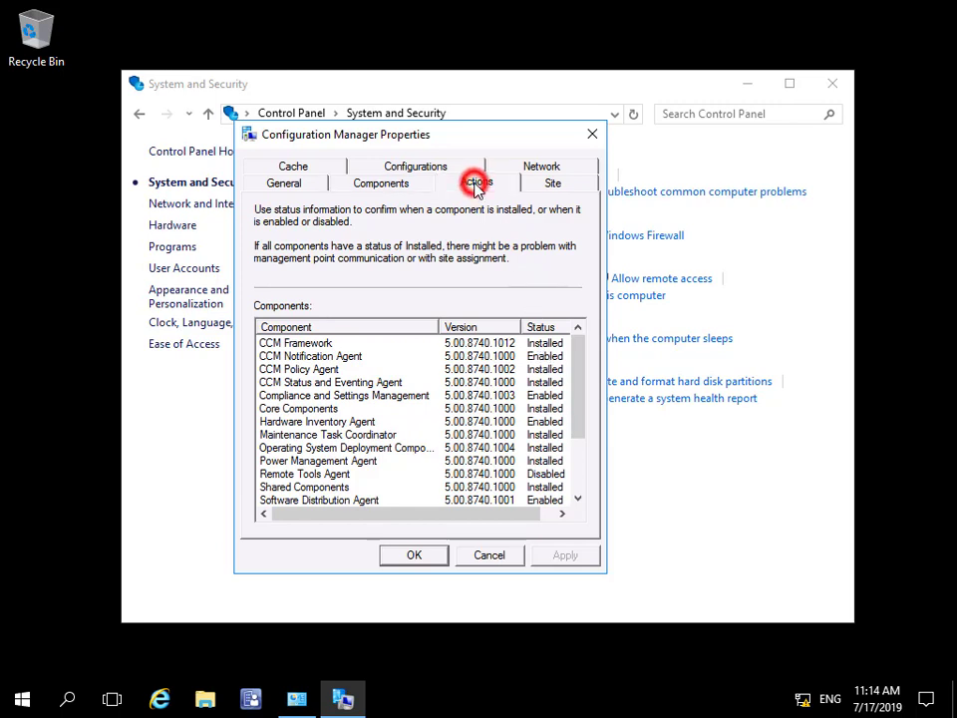
click(477, 181)
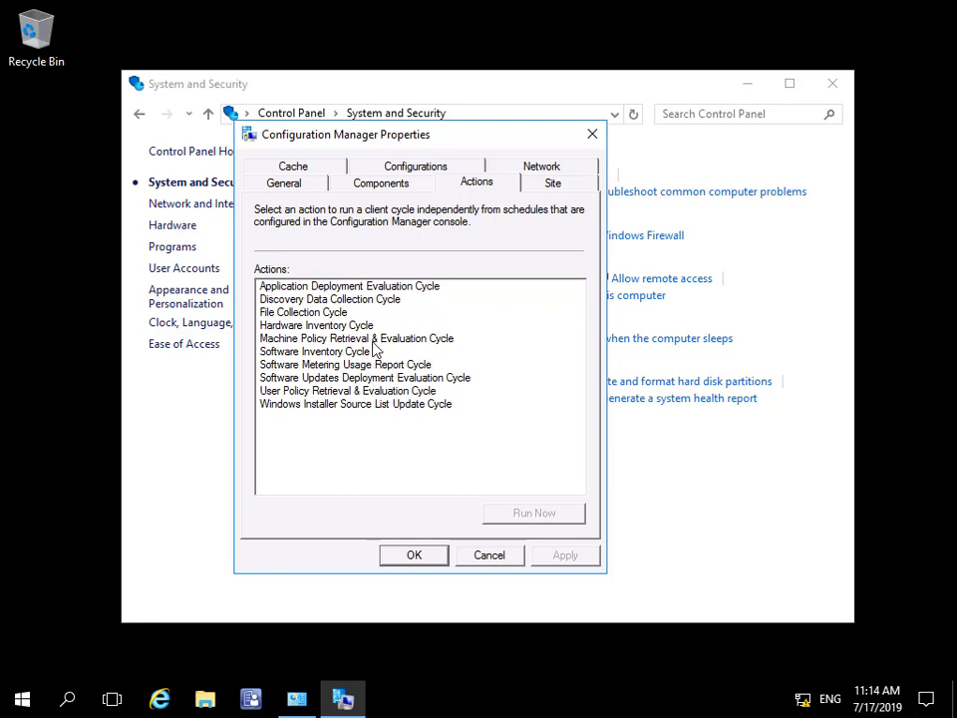
mouse_move(377, 373)
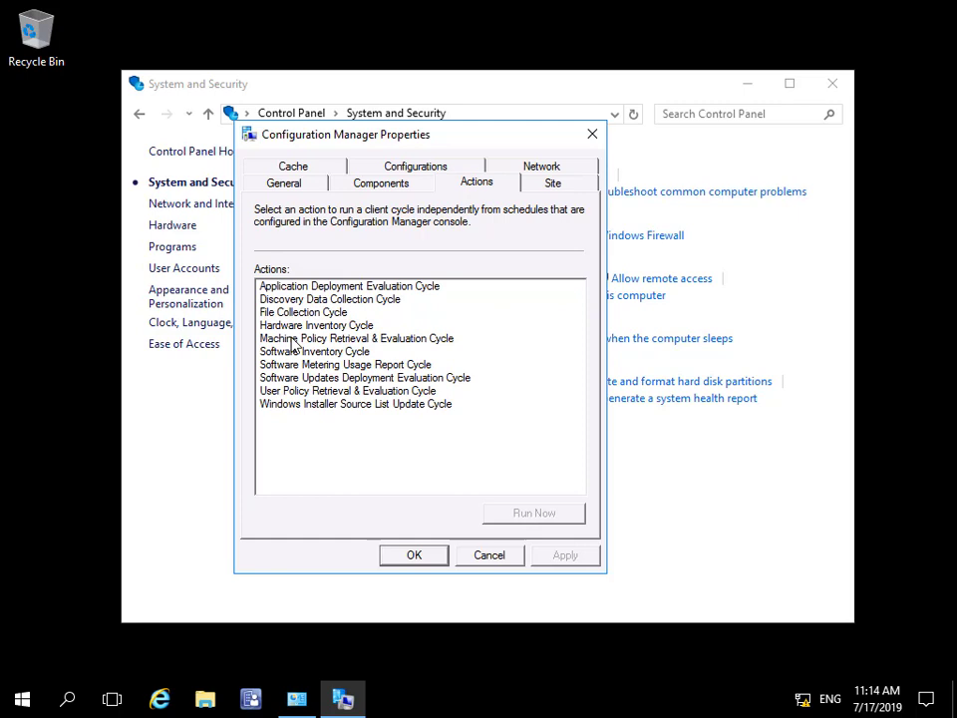
click(356, 338)
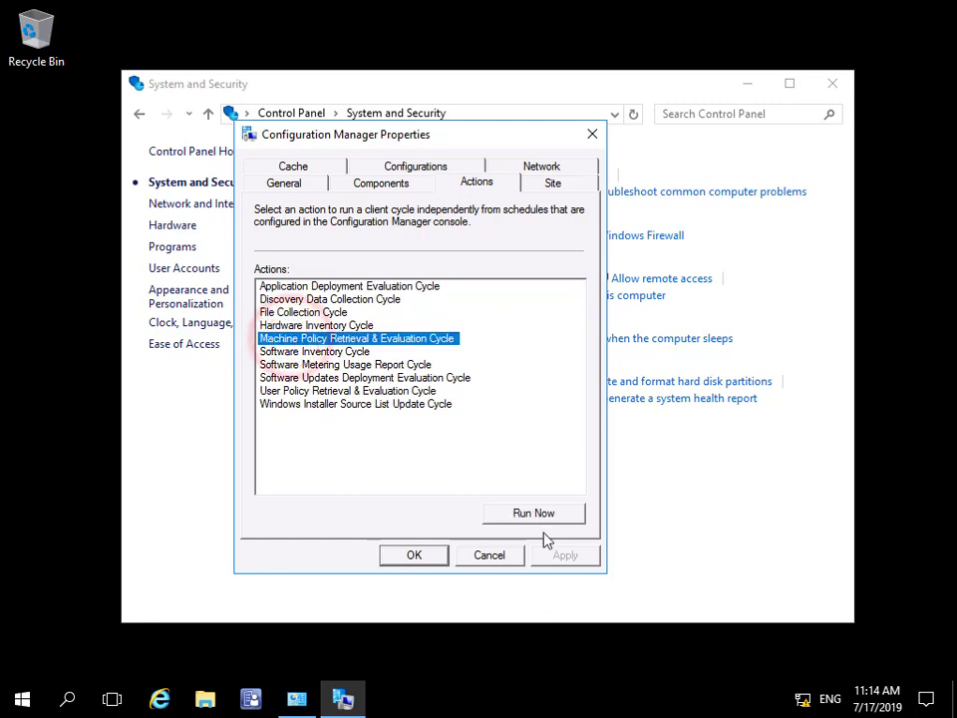
click(533, 513)
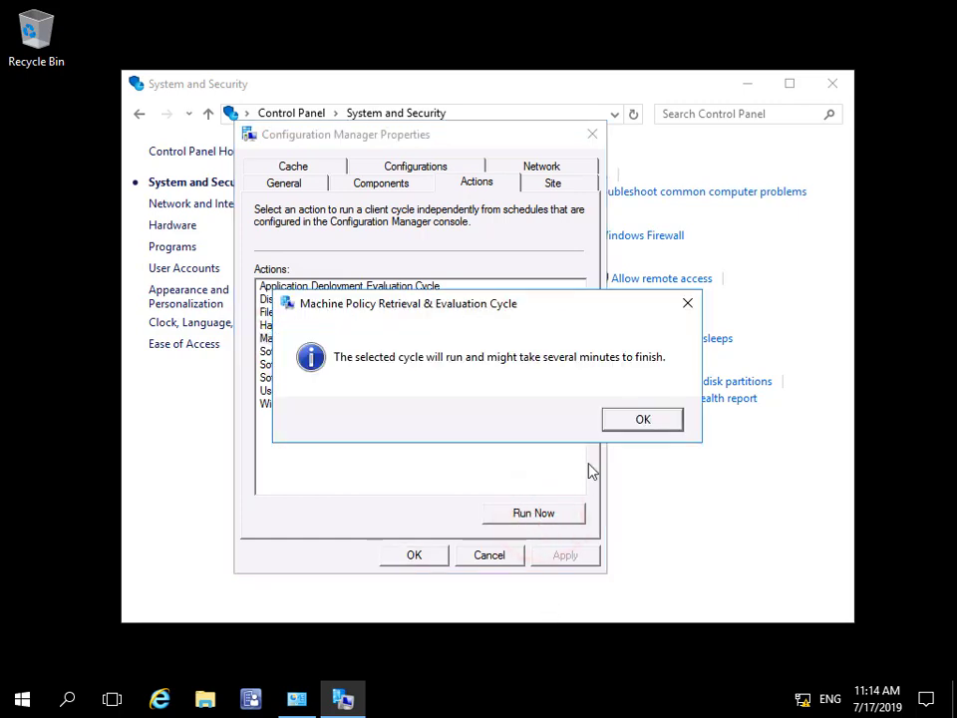
click(642, 418)
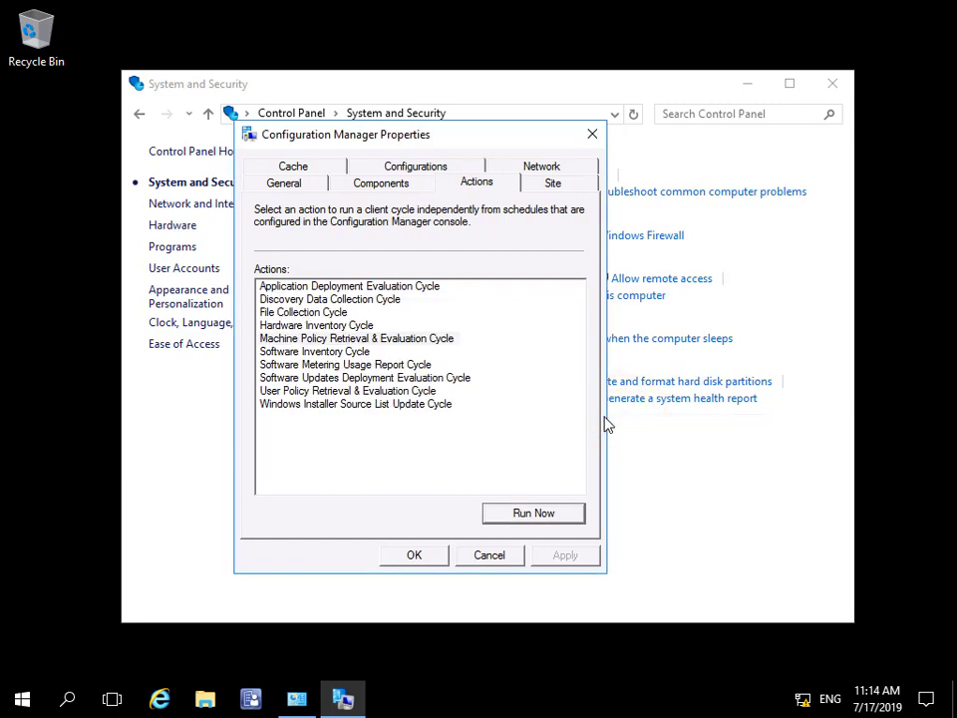
click(552, 182)
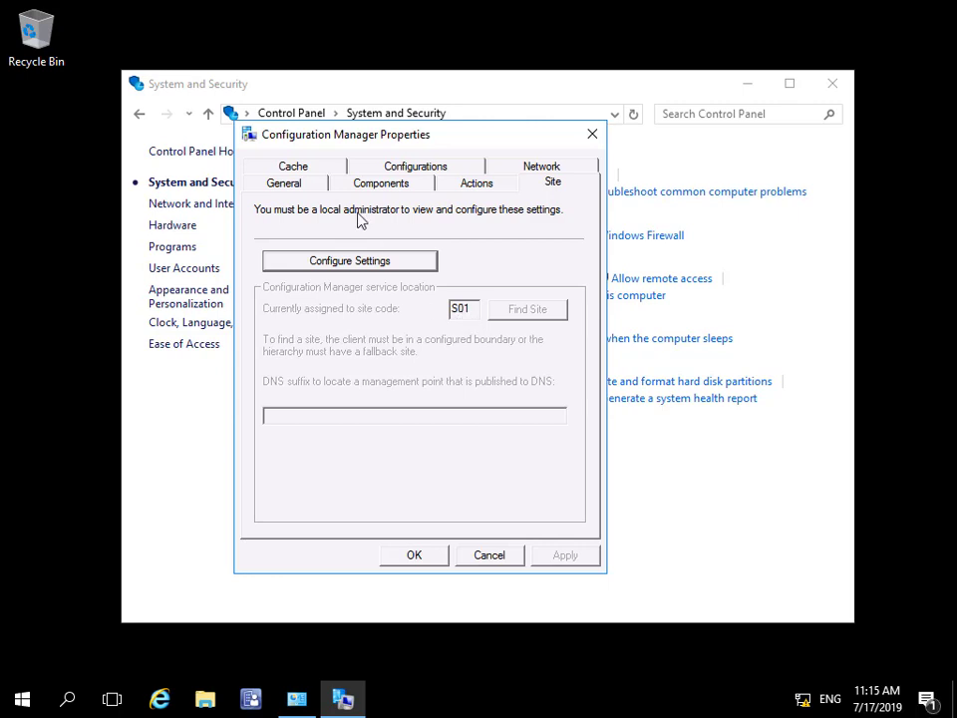
Step: Unlock the cache settings showing C:\Windows\ccmcache at 5120 MB, then view configuration baselines
click(293, 165)
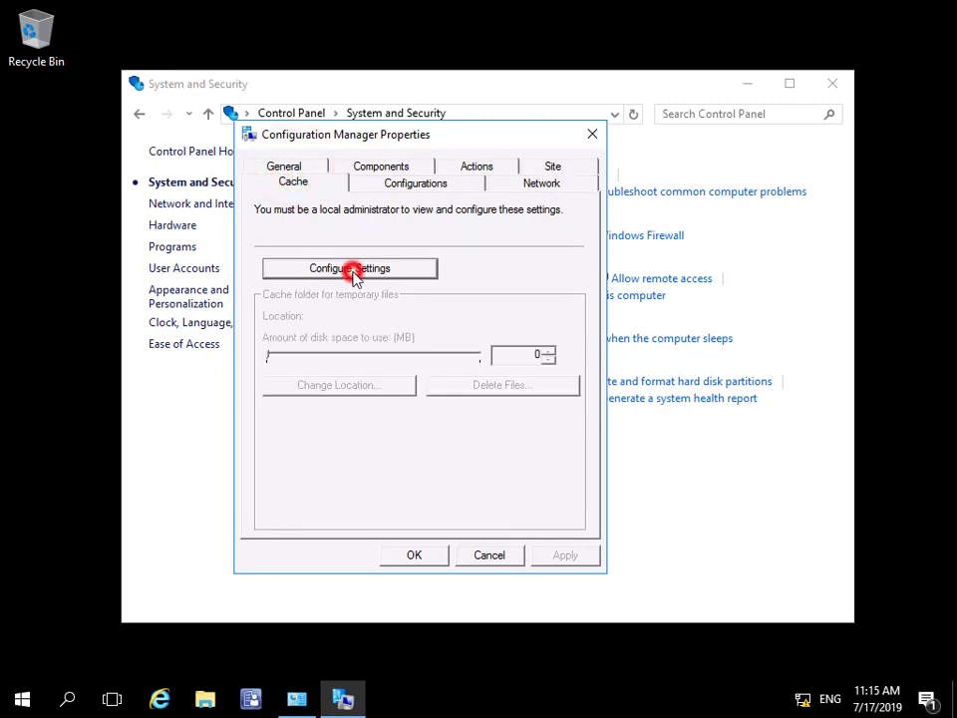
click(349, 268)
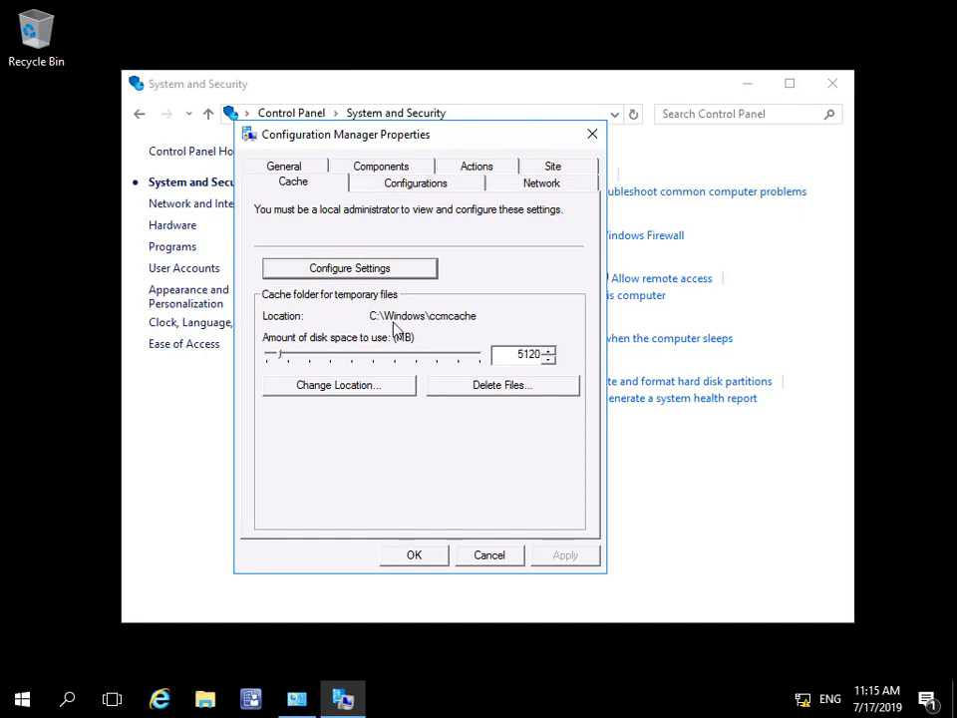
mouse_move(434, 331)
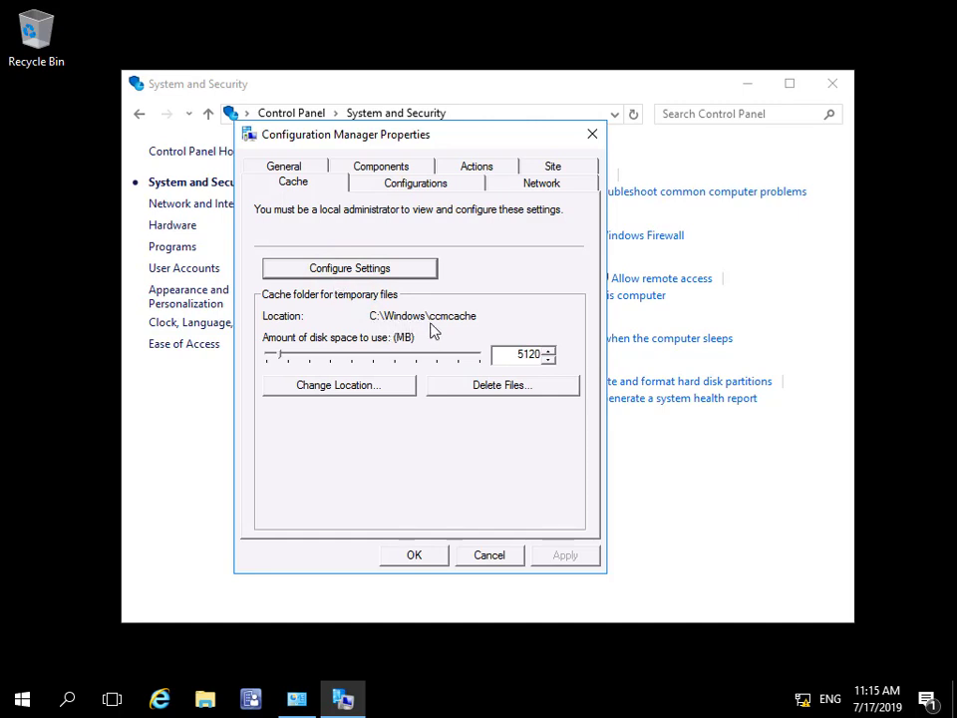
mouse_move(456, 327)
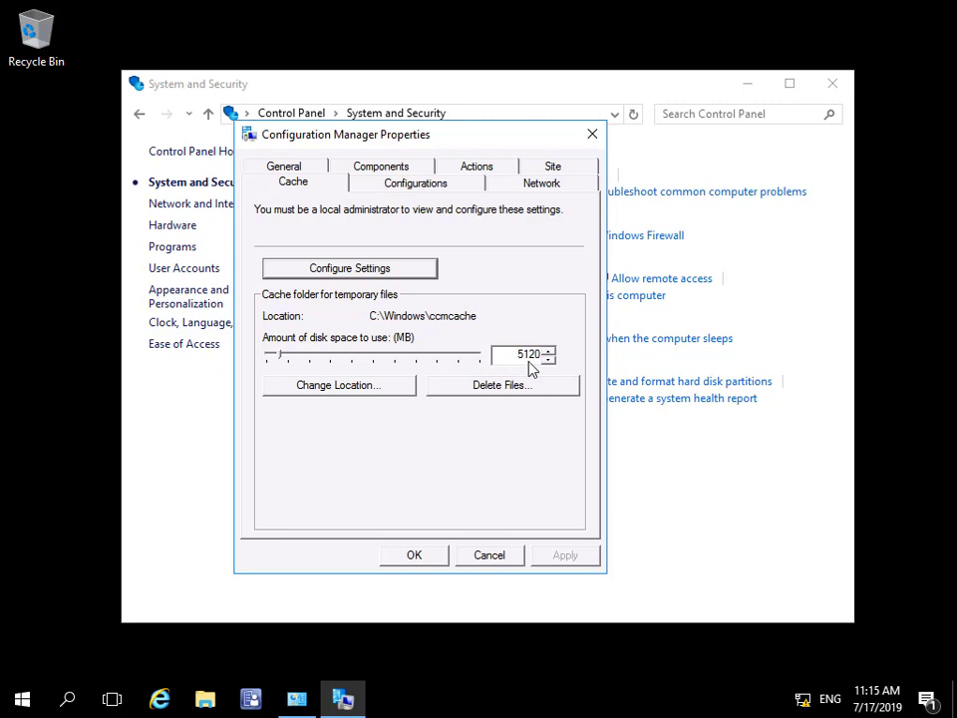
mouse_move(529, 369)
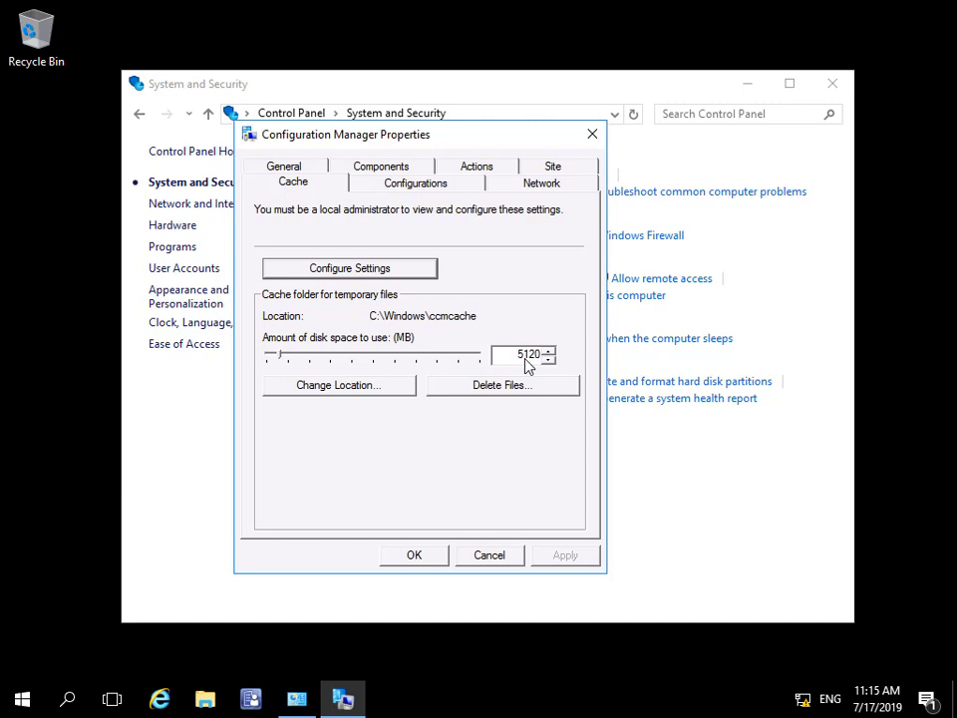
click(415, 182)
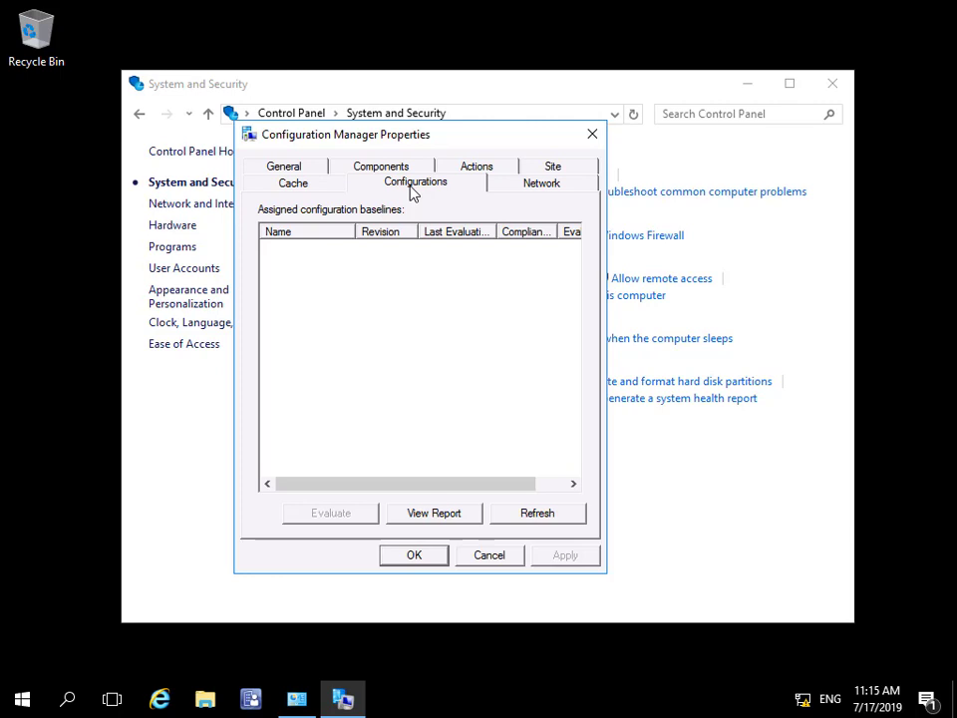
mouse_move(426, 277)
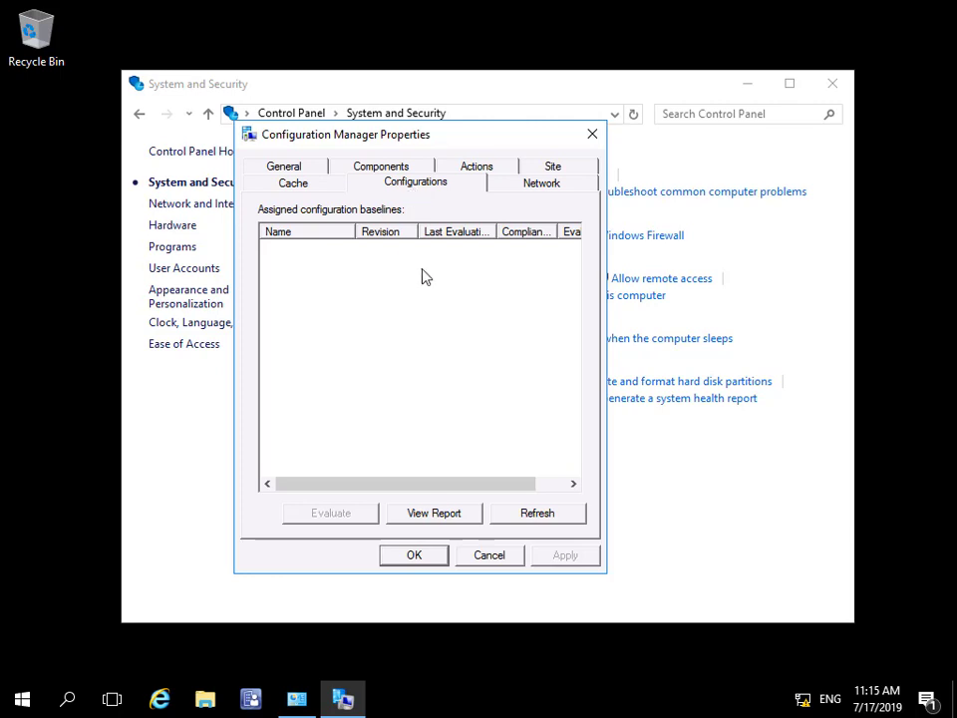
mouse_move(427, 272)
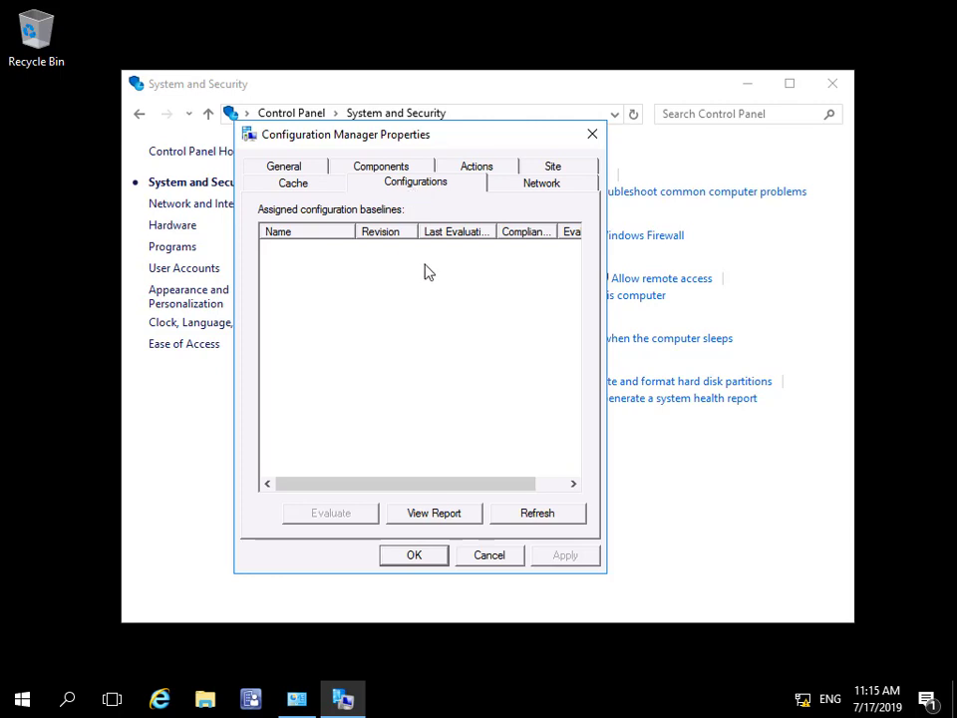
mouse_move(415, 267)
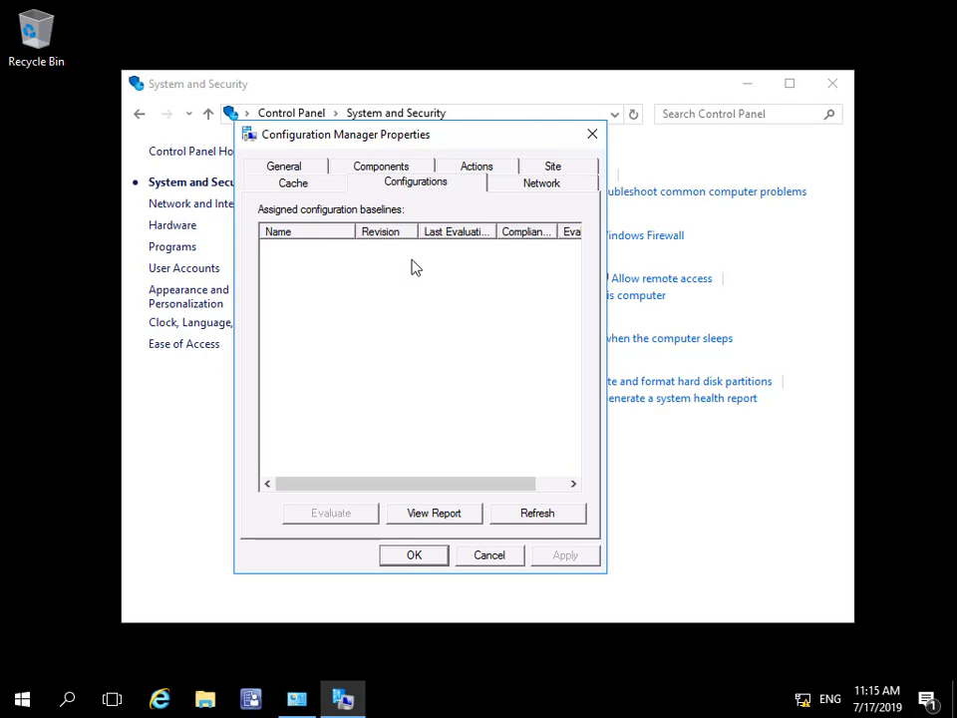
Step: Switch to the Network tab, which shows no Internet-based management point or proxy
click(541, 181)
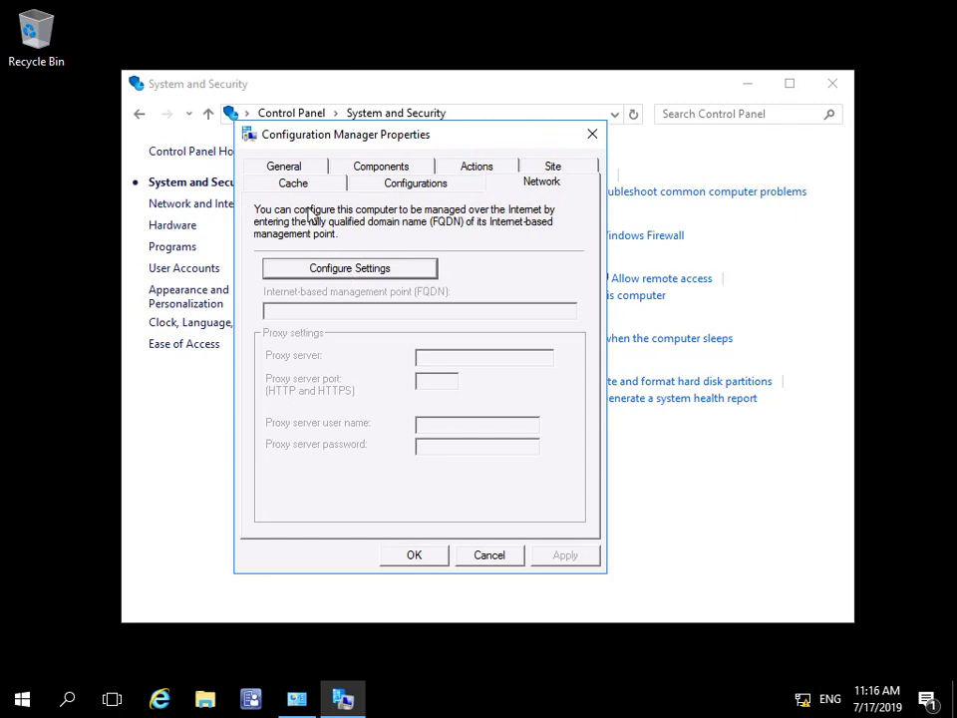
mouse_move(377, 262)
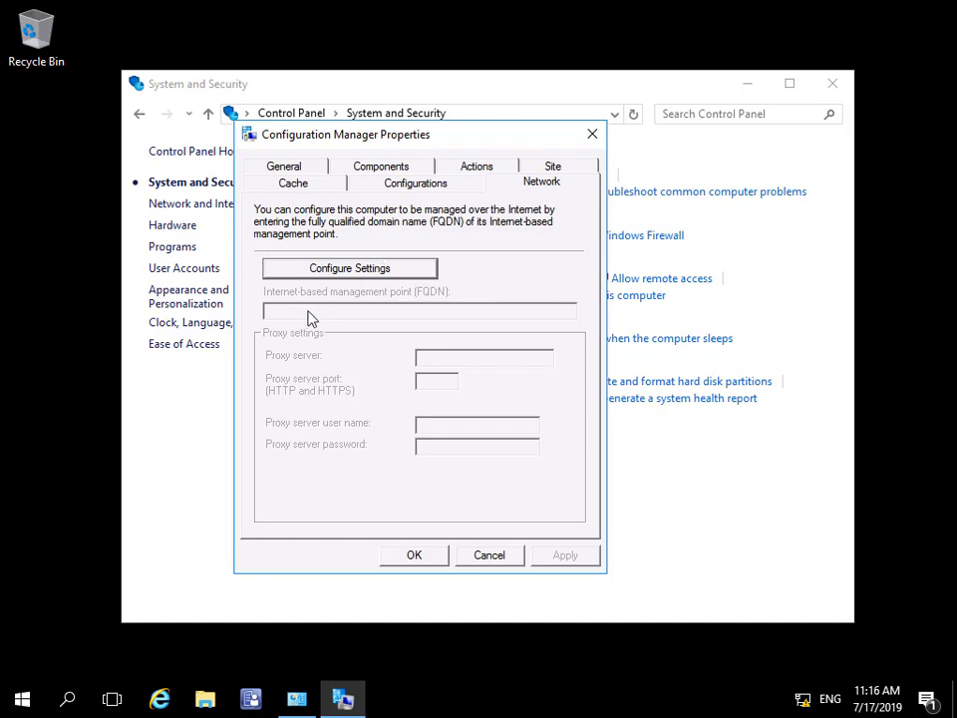
mouse_move(448, 312)
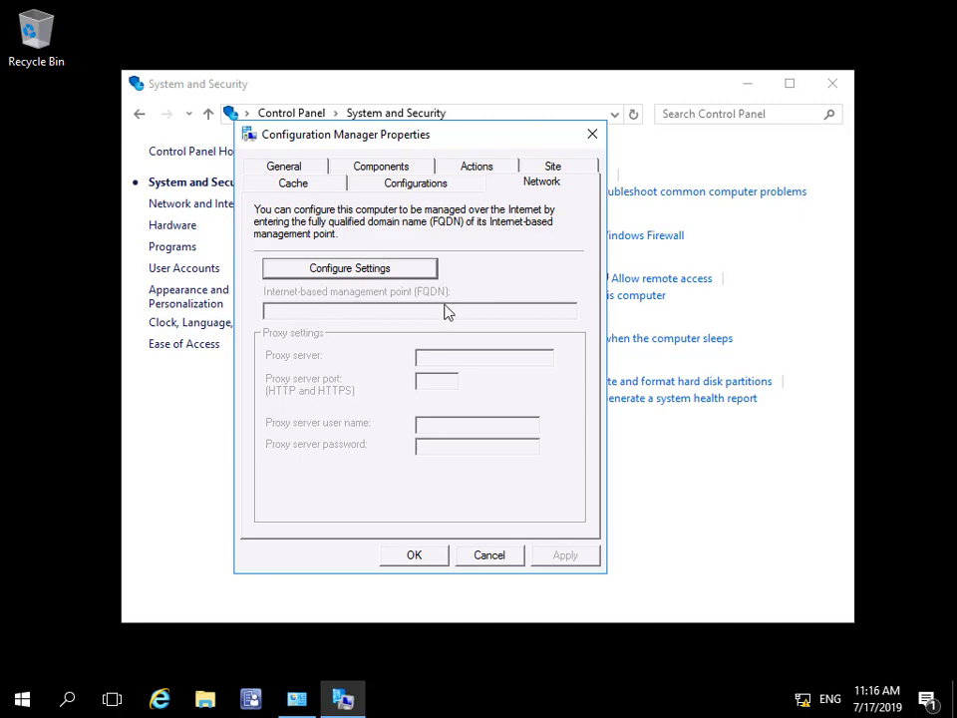